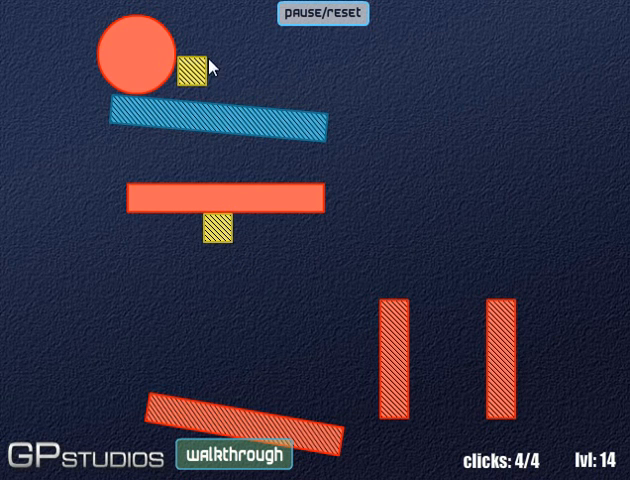
{"action": "mouse_move", "coordinate": [204, 80]}
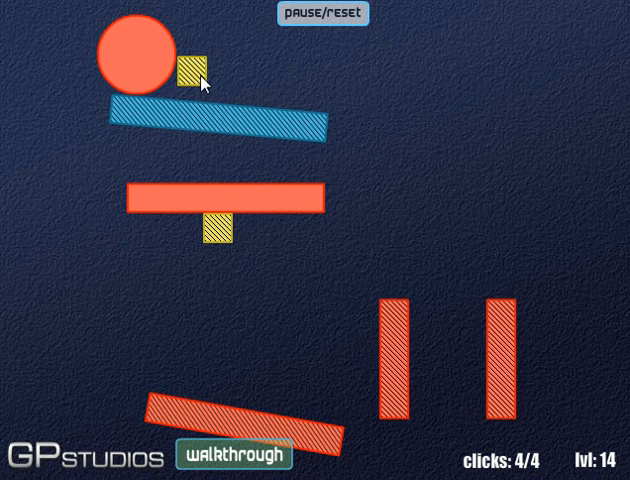
- Remove the yellow block beside the red ball so it drops onto the two pillars
{"action": "left_click", "coordinate": [184, 74]}
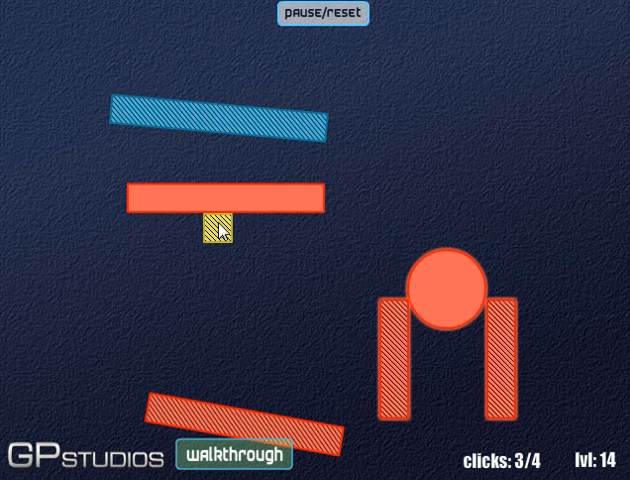
- Remove the yellow support under the red bar, then restart level 14 at its original layout
{"action": "left_click", "coordinate": [216, 228]}
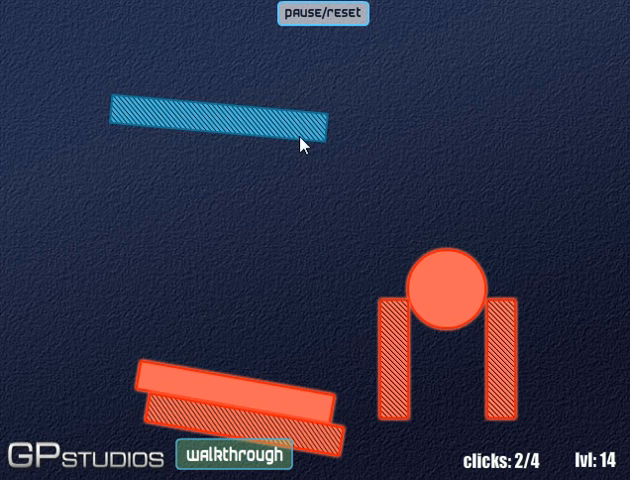
{"action": "left_click", "coordinate": [322, 14]}
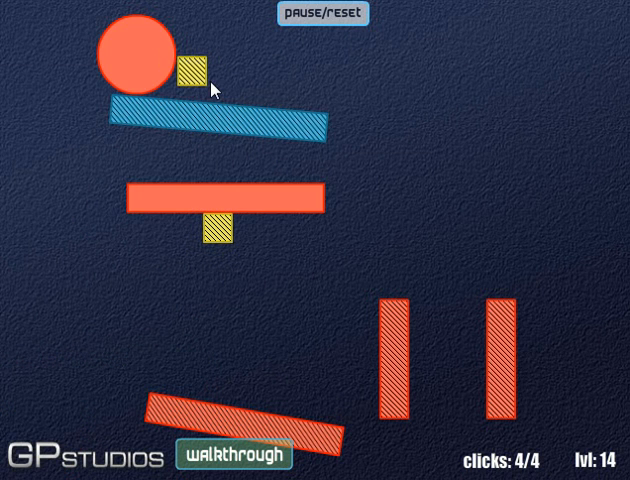
{"action": "left_click", "coordinate": [184, 76]}
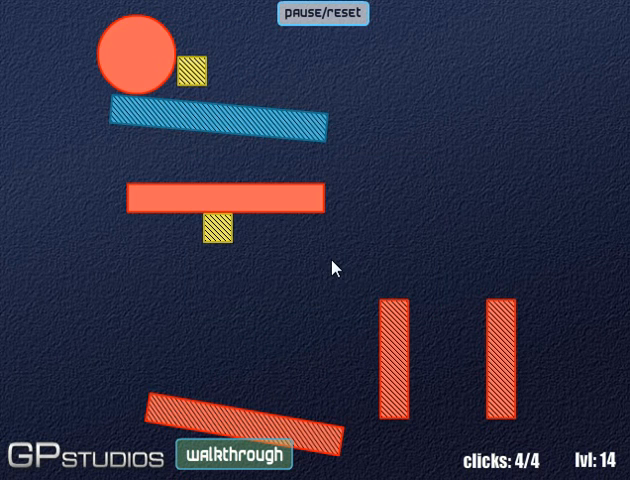
{"action": "mouse_move", "coordinate": [264, 132]}
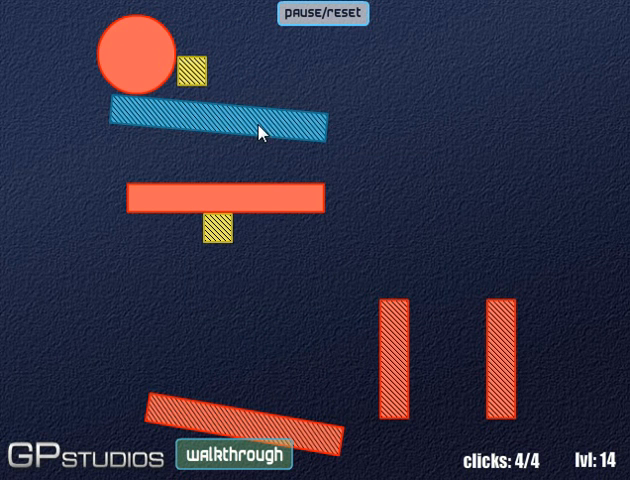